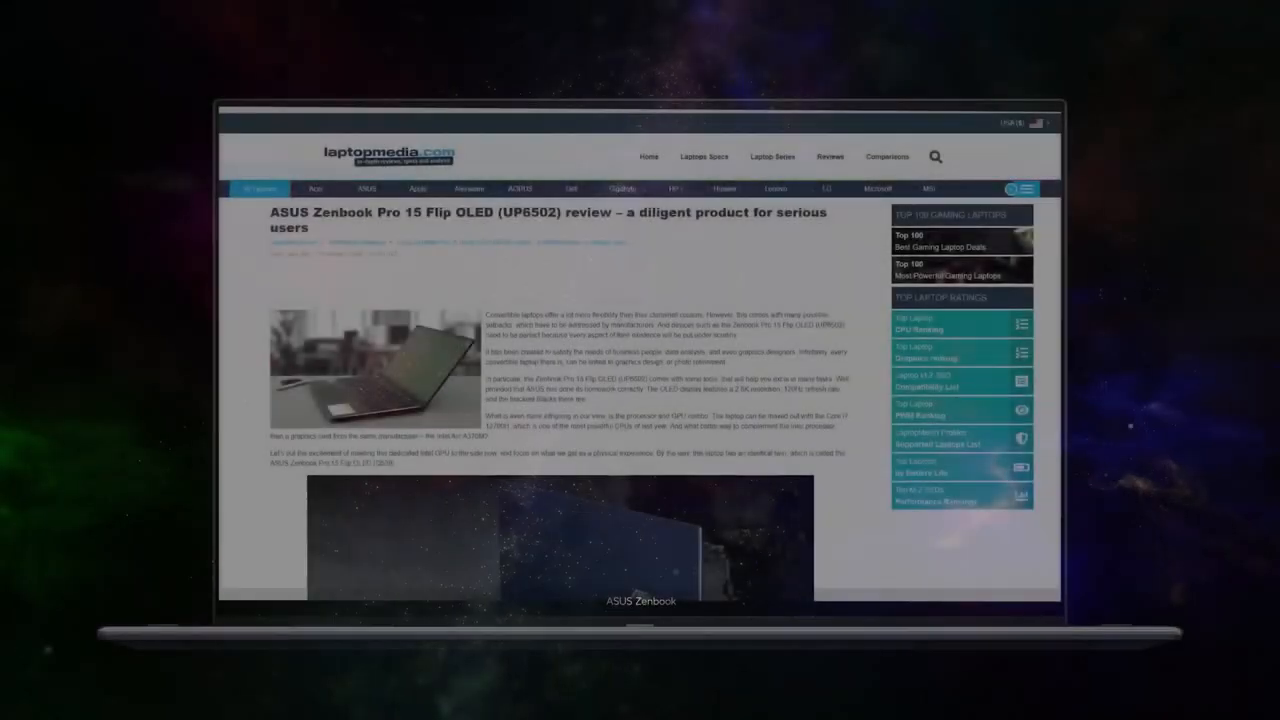
scroll(down, 3)
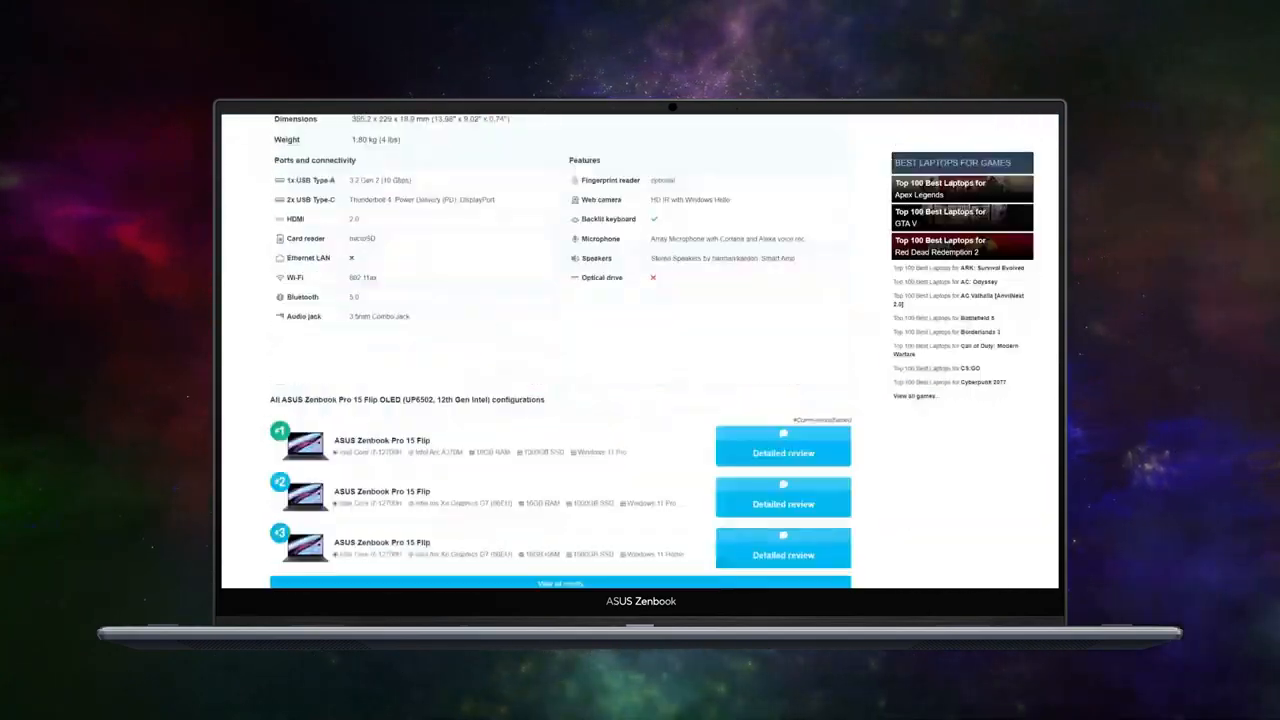
scroll(down, 3)
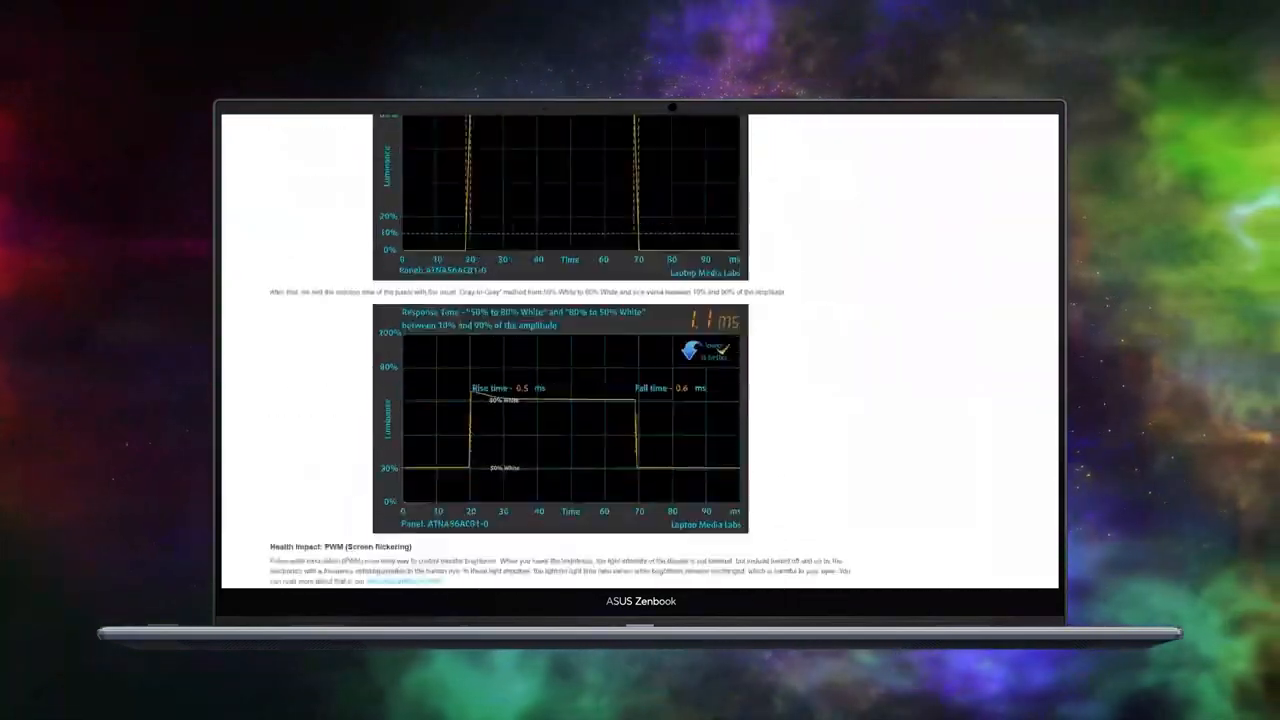
scroll(down, 3)
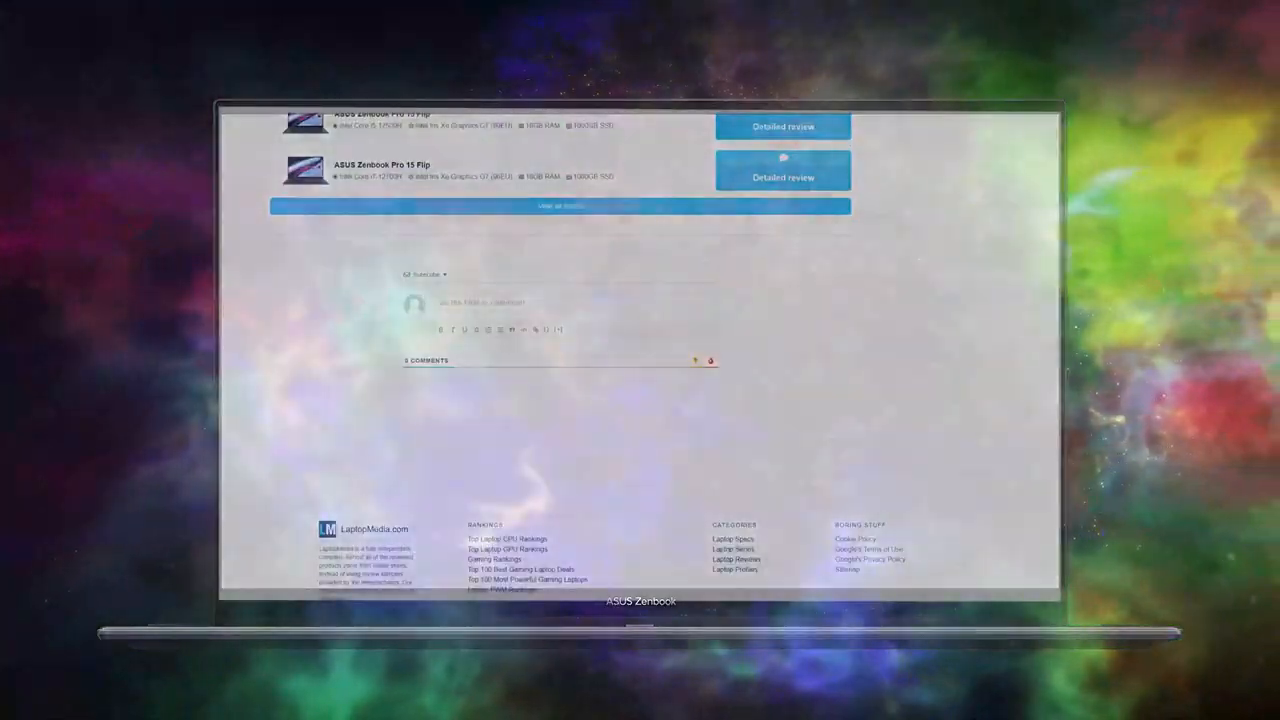